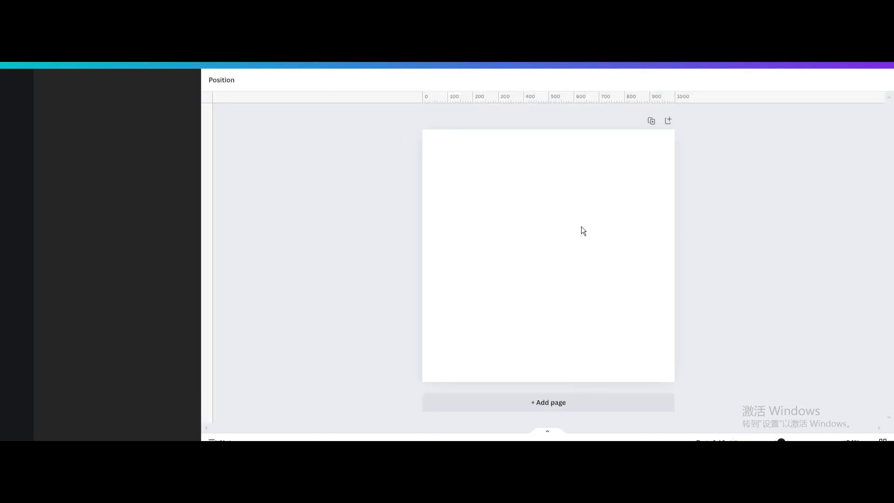
# Add the dove silhouette from Elements, enlarge it and move it to the page centre.
pyautogui.click(17, 86)
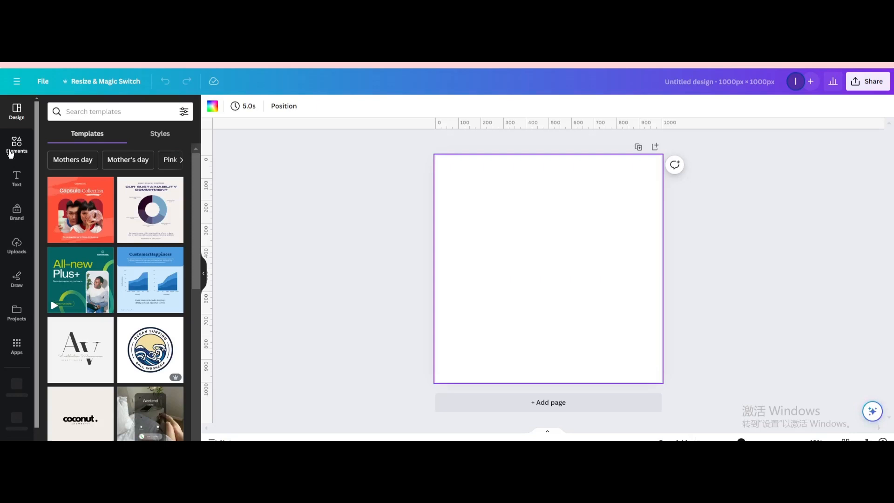
pyautogui.click(17, 145)
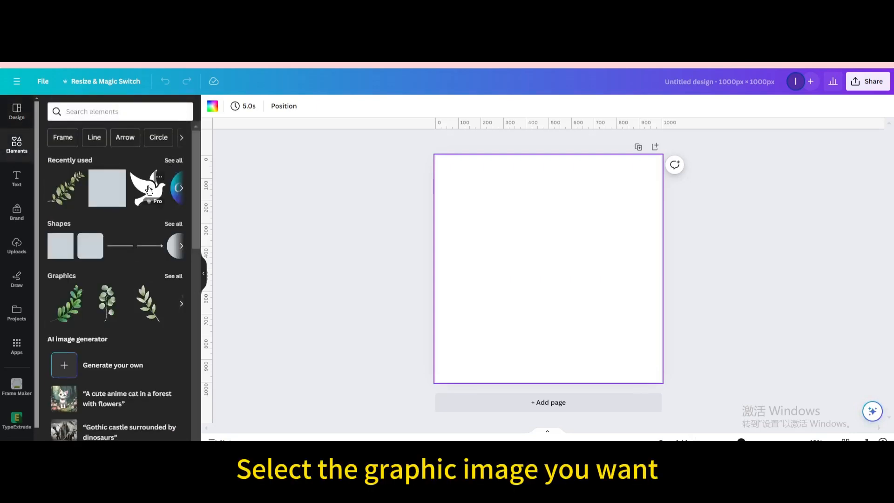
pyautogui.click(147, 188)
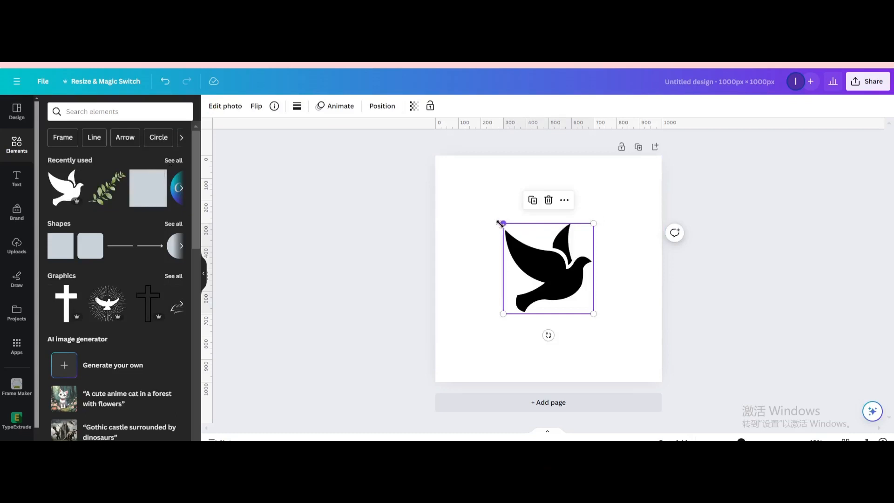
pyautogui.moveTo(547, 268); pyautogui.dragTo(543, 256)
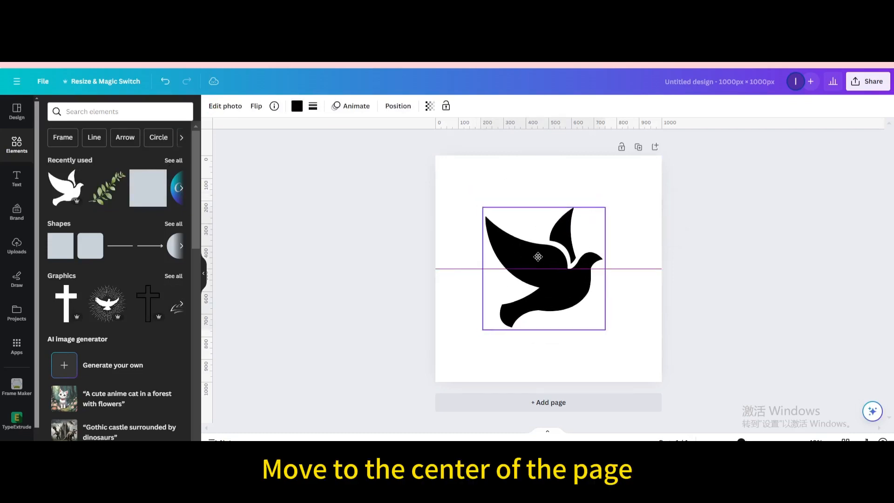
pyautogui.moveTo(538, 257); pyautogui.dragTo(548, 269)
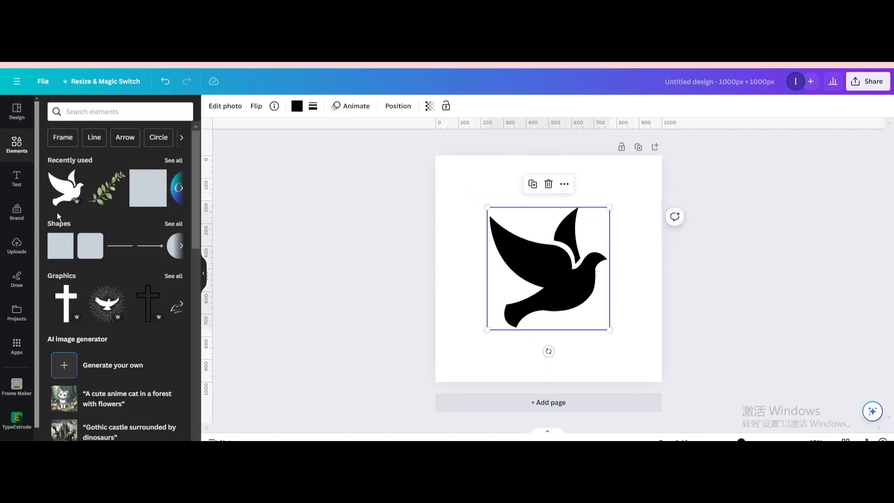
pyautogui.moveTo(182, 231)
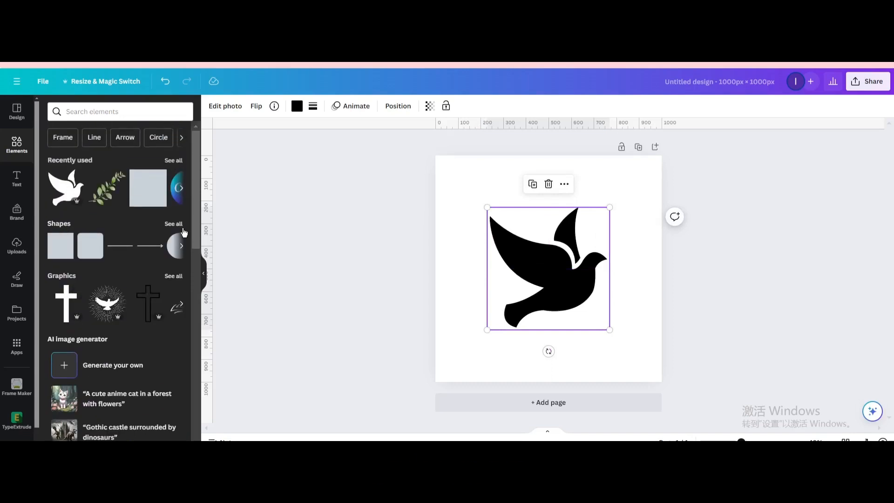
# Add a square from Shapes, resize it over the dove and colour it light turquoise.
pyautogui.click(173, 224)
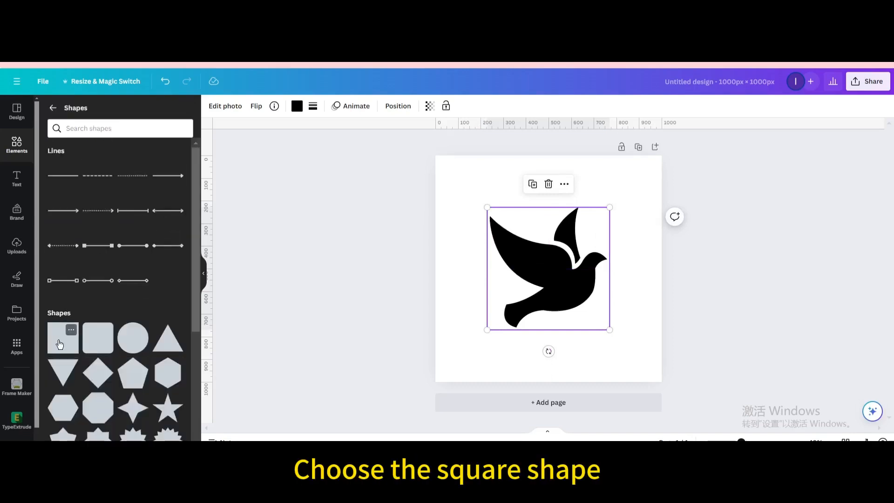
pyautogui.click(63, 337)
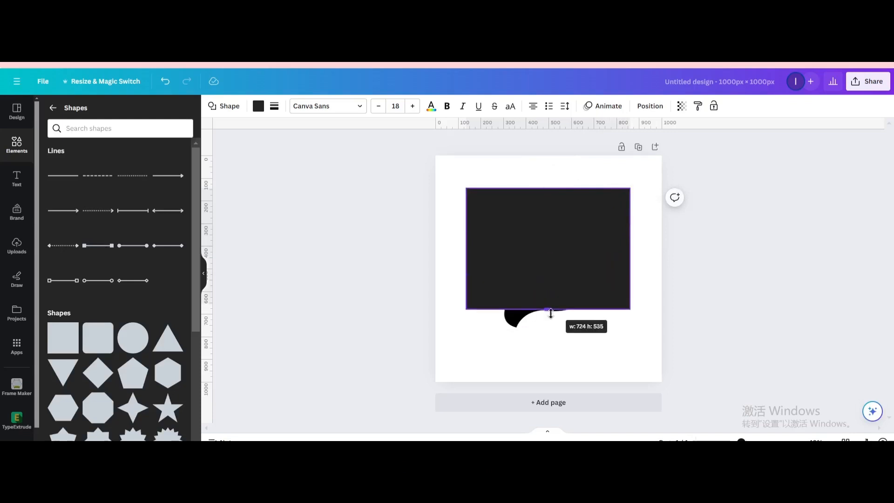
pyautogui.moveTo(547, 312); pyautogui.dragTo(558, 262)
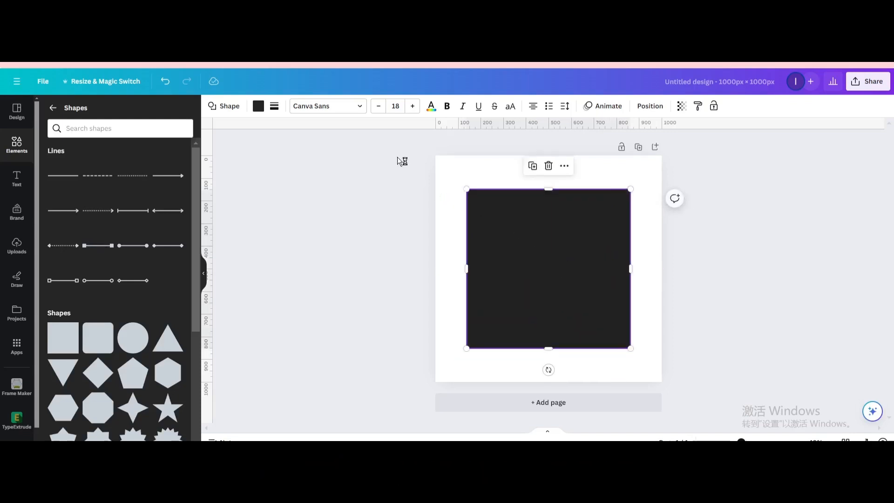
pyautogui.click(258, 106)
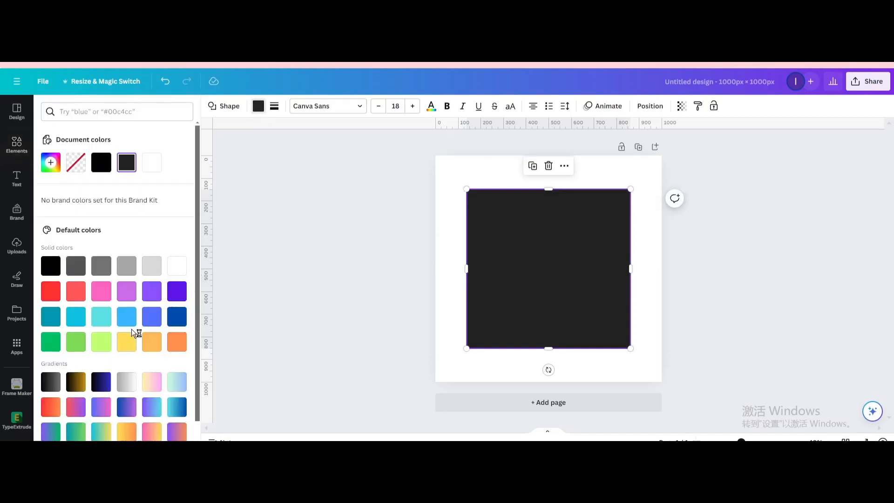
pyautogui.click(101, 317)
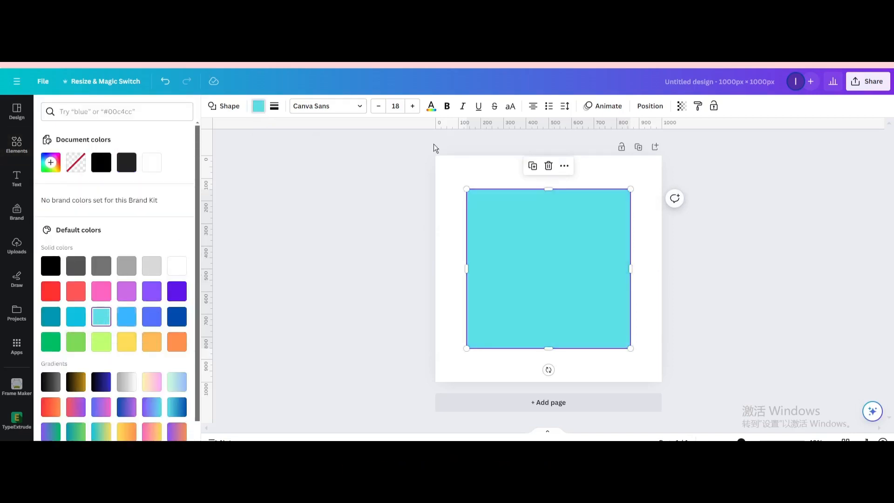
pyautogui.click(649, 106)
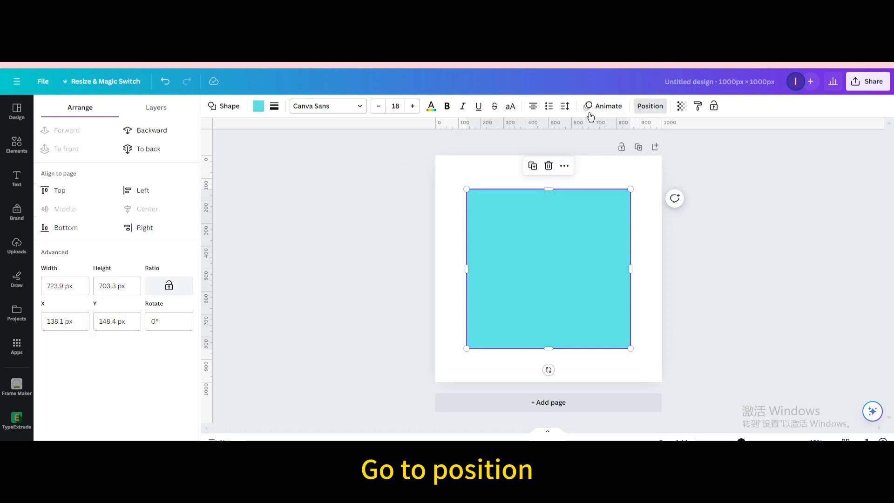
# Bring the dove layer above the turquoise square and recolour the dove white.
pyautogui.click(156, 107)
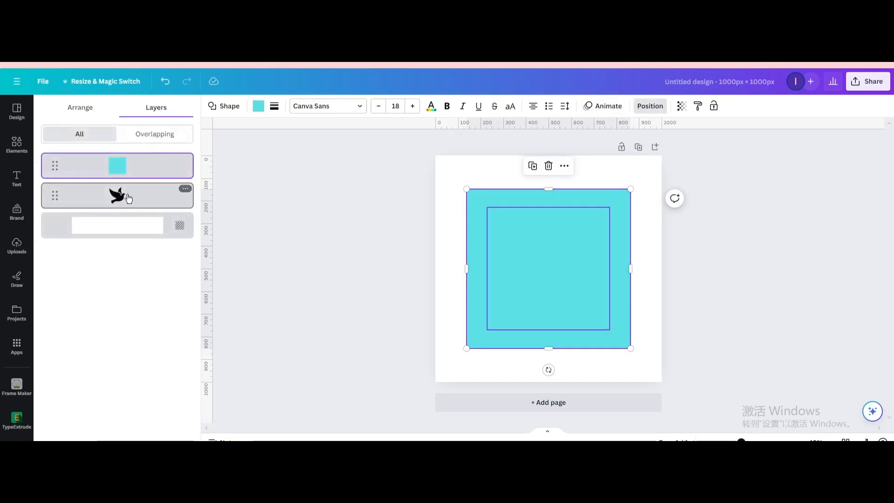
pyautogui.click(117, 195)
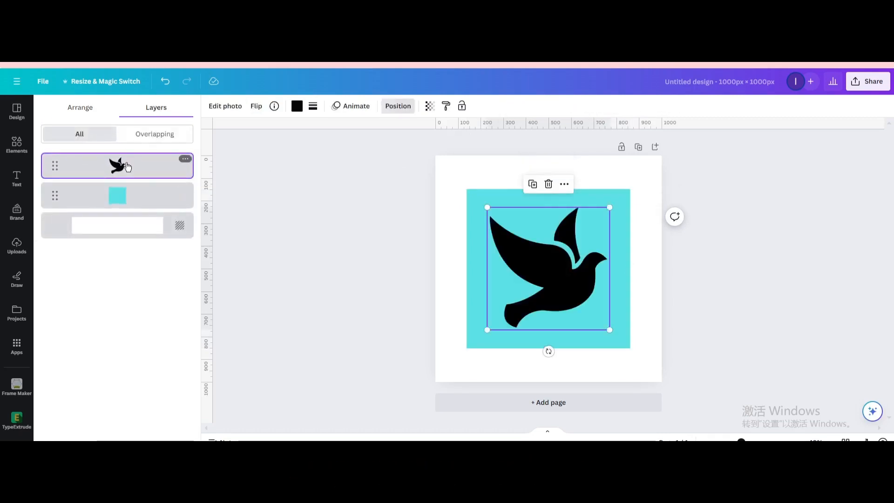
pyautogui.click(296, 106)
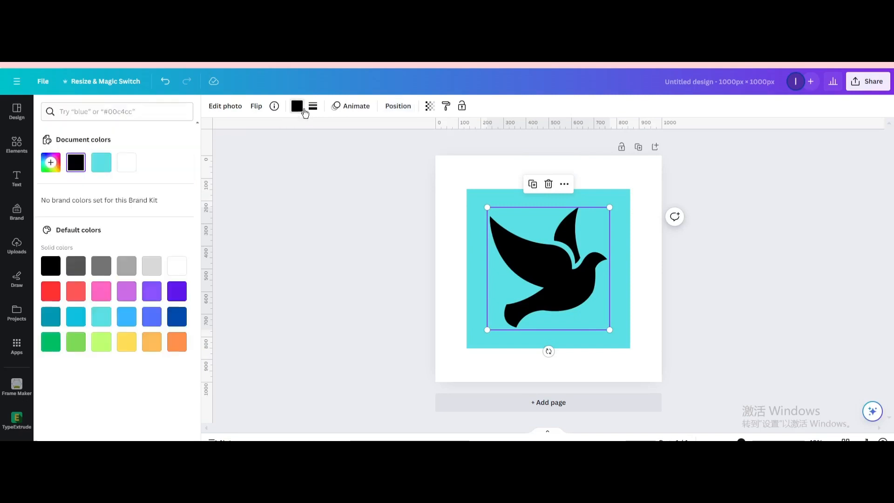
pyautogui.click(126, 163)
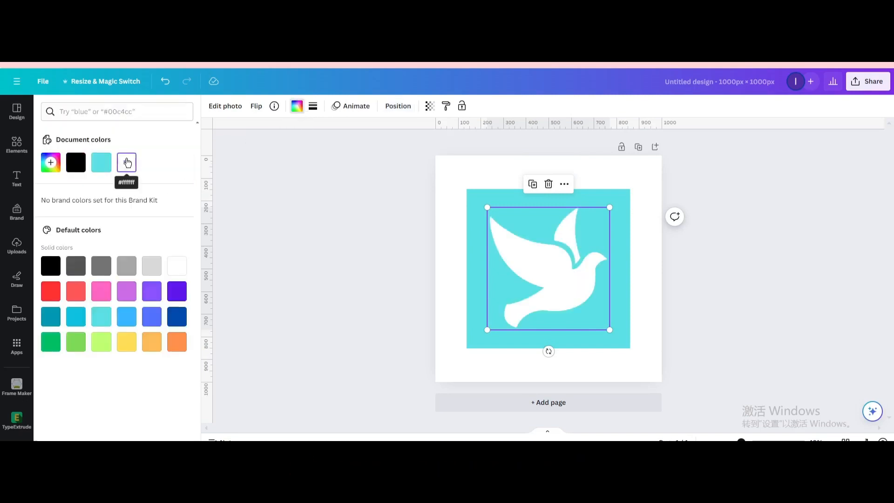
pyautogui.click(17, 145)
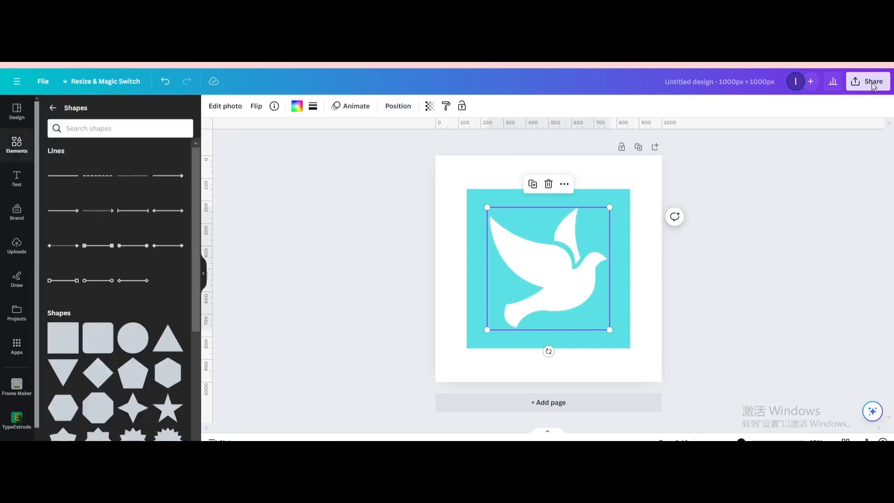
# Download the dove-on-turquoise design as a PNG and upload it to Canva.
pyautogui.click(867, 81)
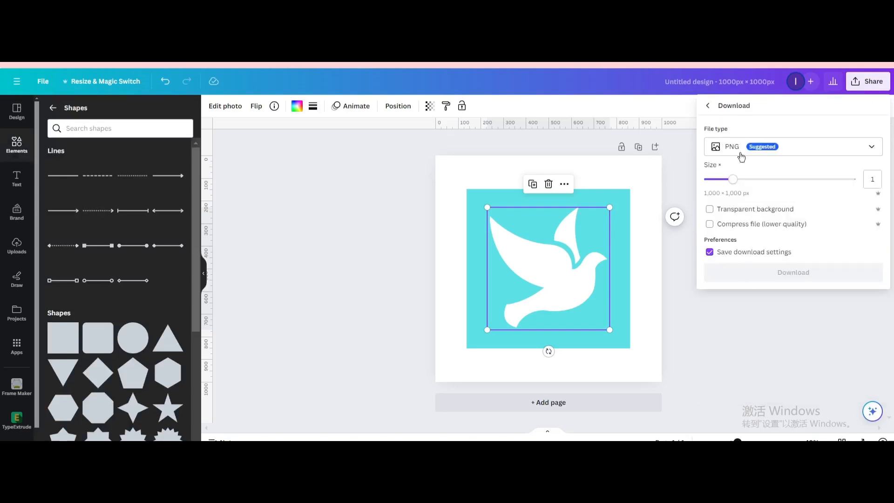
pyautogui.click(792, 272)
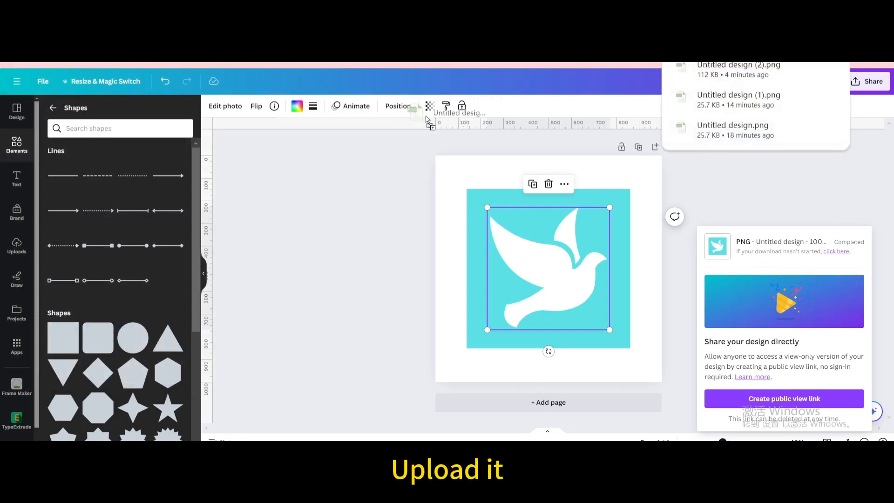
pyautogui.click(17, 246)
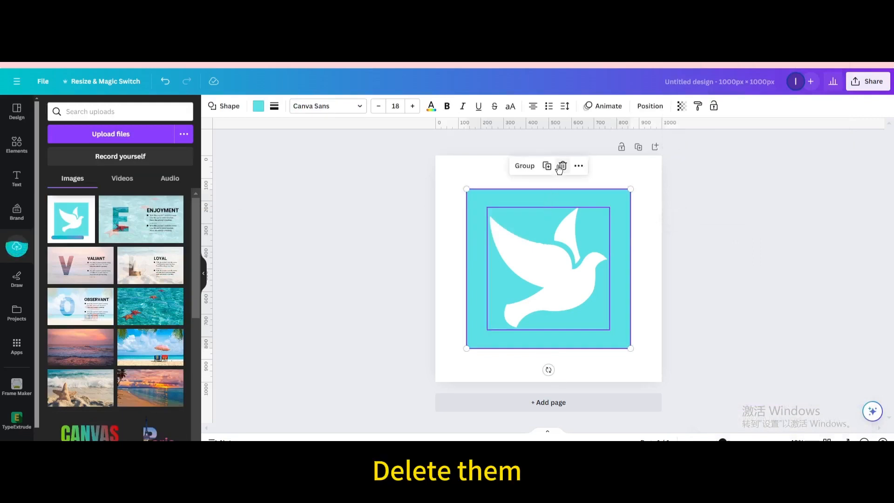
# Delete the dove and square, then place the uploaded image scaled to fill the page.
pyautogui.click(562, 166)
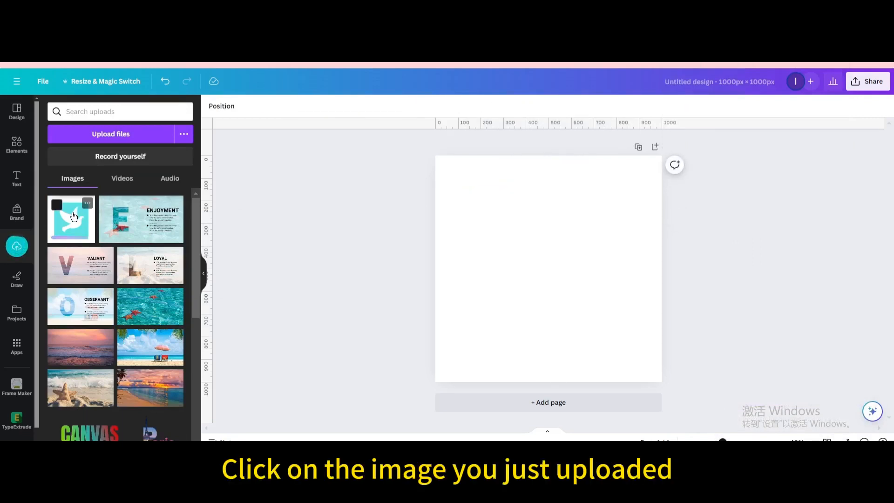
pyautogui.click(71, 218)
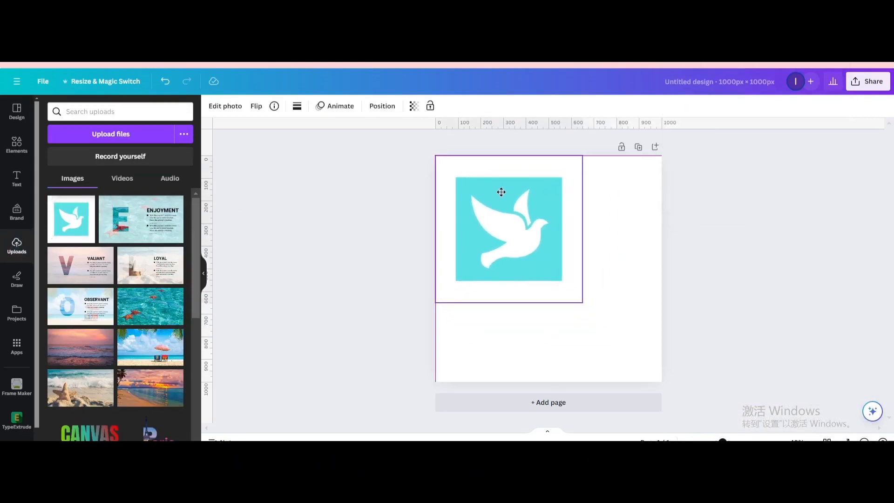
pyautogui.moveTo(559, 293); pyautogui.dragTo(661, 380)
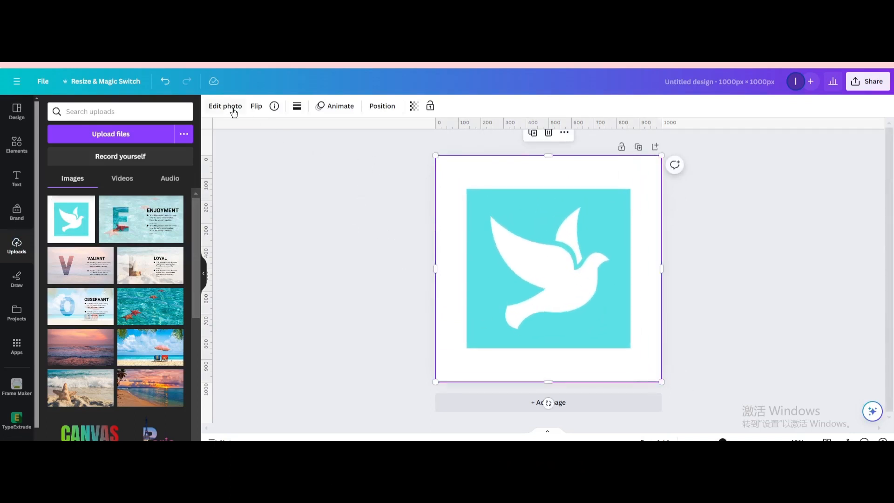
# Run BG Remover from Edit photo on the uploaded dove image.
pyautogui.click(224, 106)
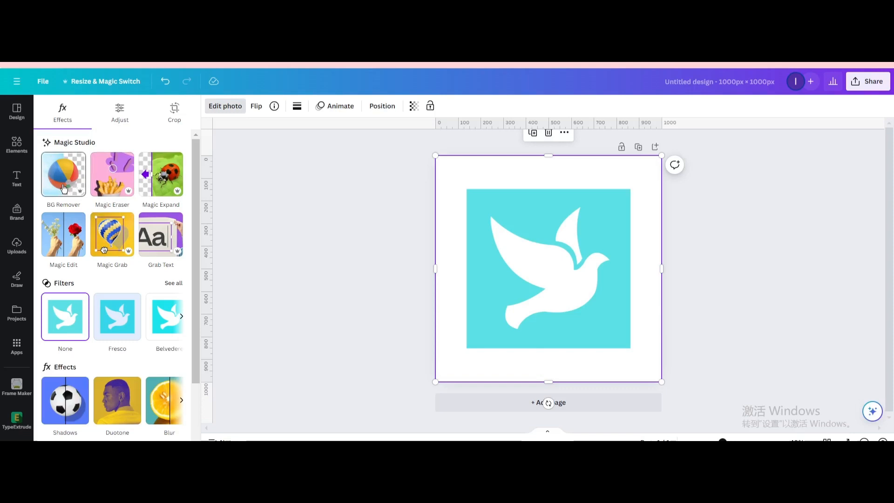
pyautogui.click(64, 174)
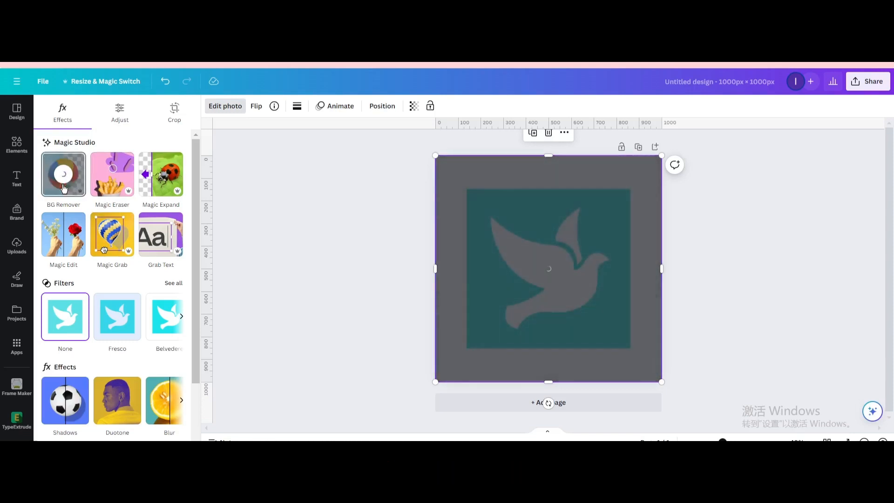
pyautogui.click(63, 174)
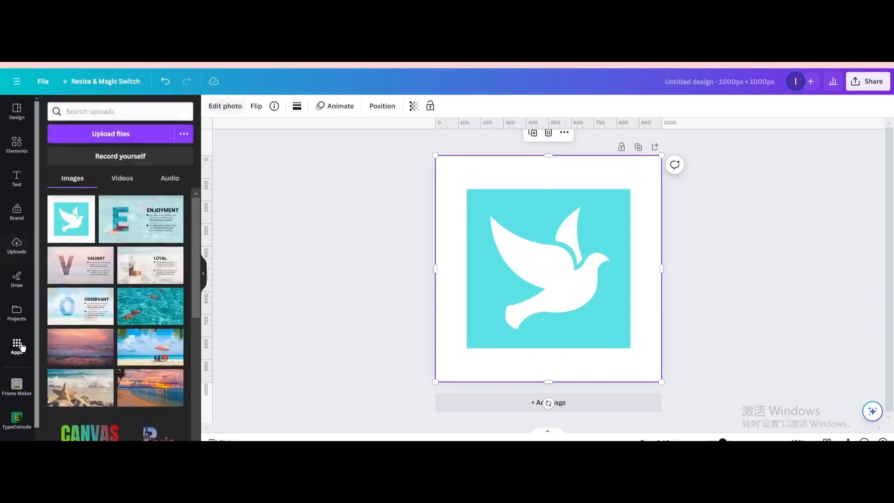
# Search Apps for 'ty' and launch the TypeGradient app.
pyautogui.click(17, 345)
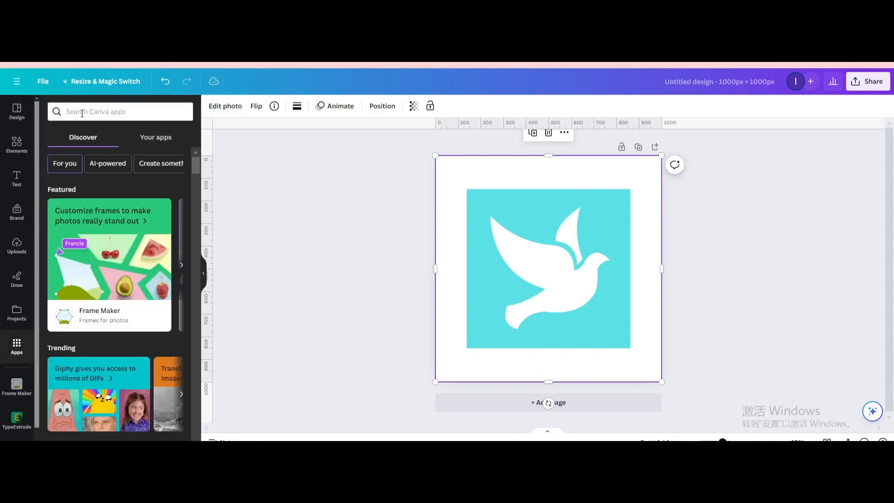
pyautogui.write('ty')
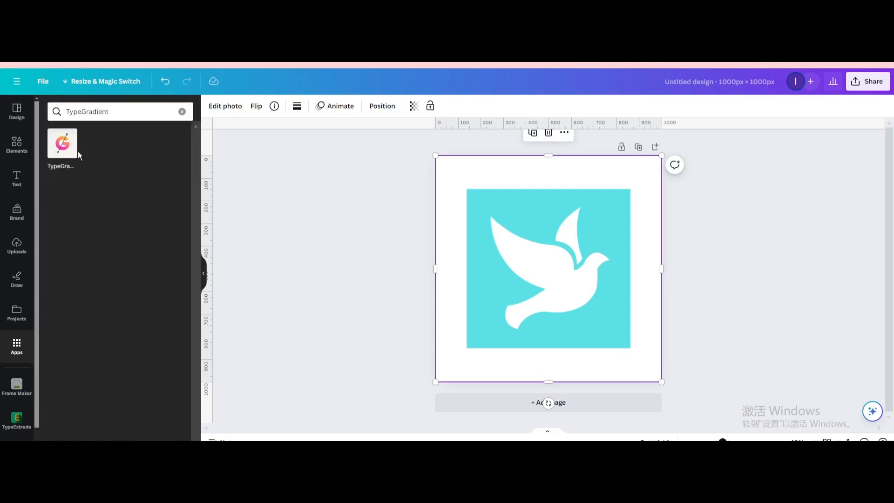
pyautogui.click(62, 143)
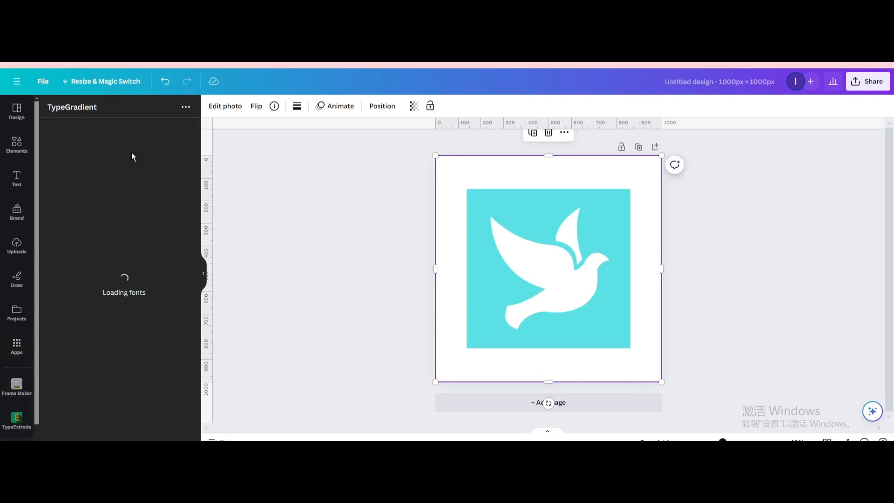
# Type repeated lines 'canvas creations', 'keep smile,love life' and 'happy everyday' as main text.
pyautogui.write('ca')
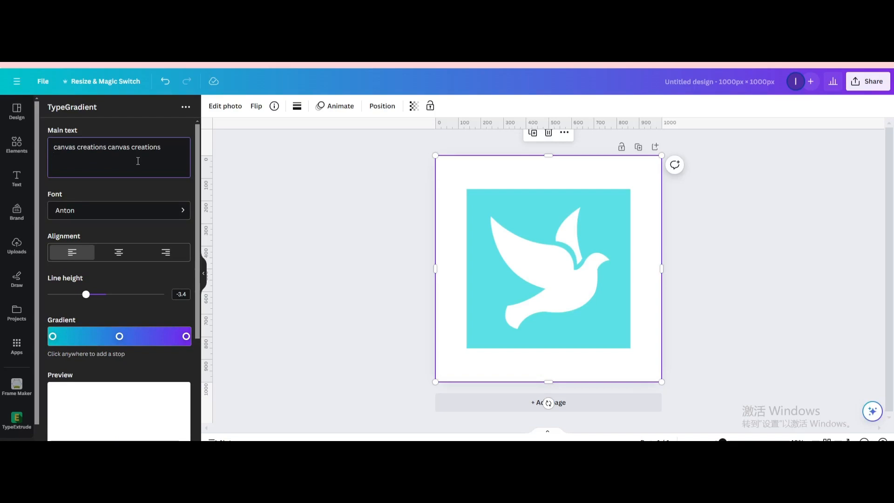
pyautogui.write('keep smile,love life keep smile,love life')
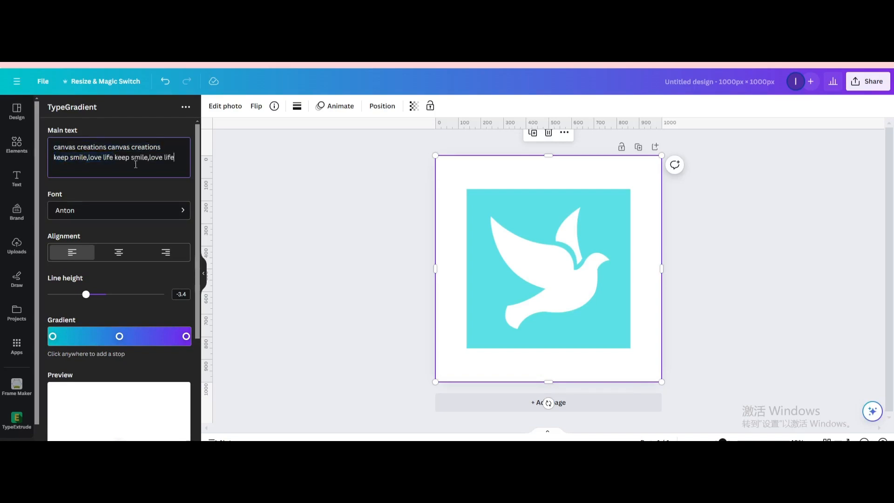
pyautogui.write('happy everyday happy everyday')
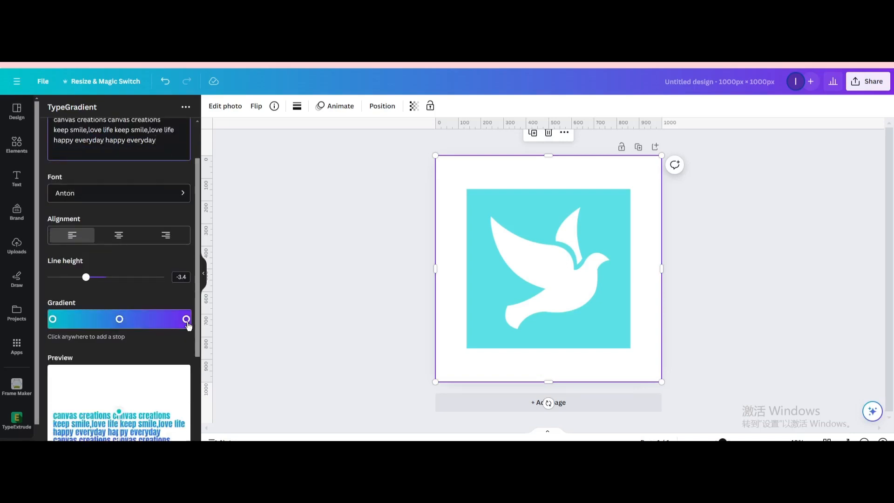
# Recolour the gradient stops green, blue and pink, adjust direction, and add text to design.
pyautogui.click(186, 319)
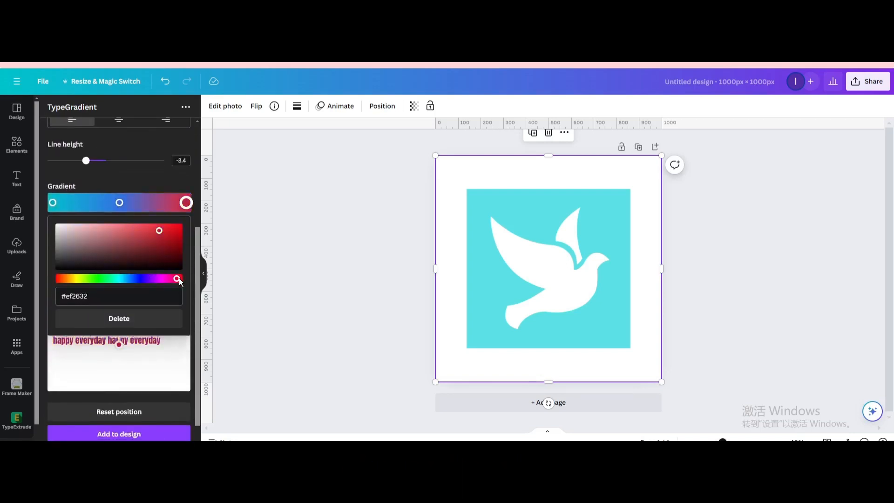
pyautogui.moveTo(177, 279); pyautogui.dragTo(138, 278)
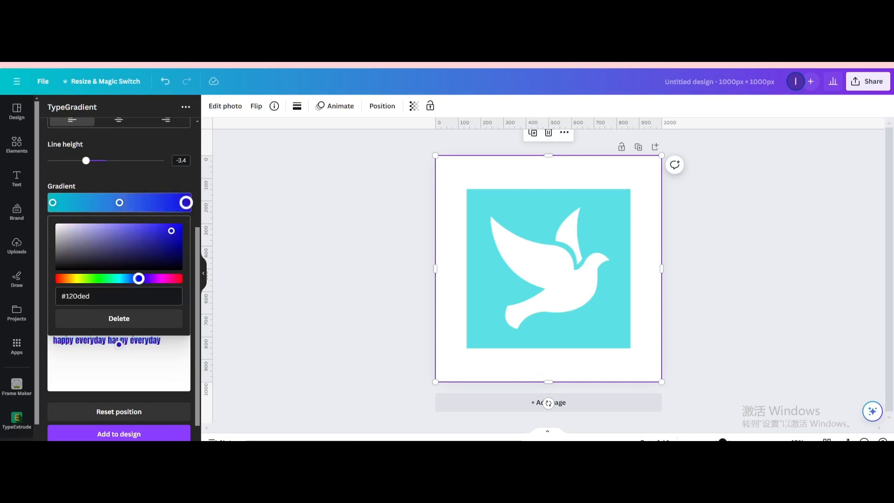
pyautogui.moveTo(138, 279); pyautogui.dragTo(169, 278)
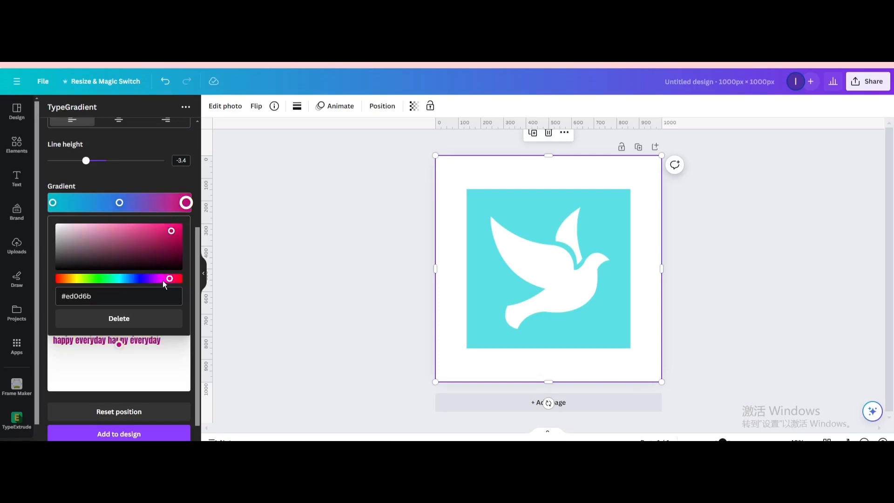
pyautogui.click(119, 202)
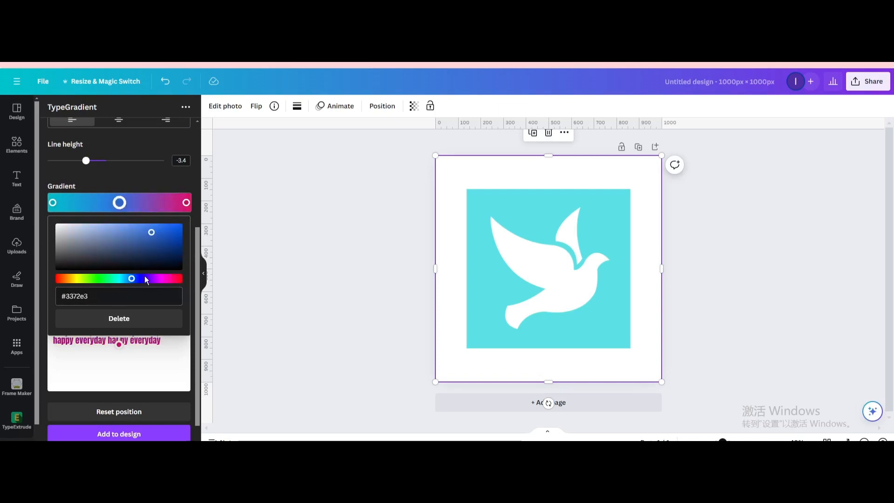
pyautogui.click(52, 203)
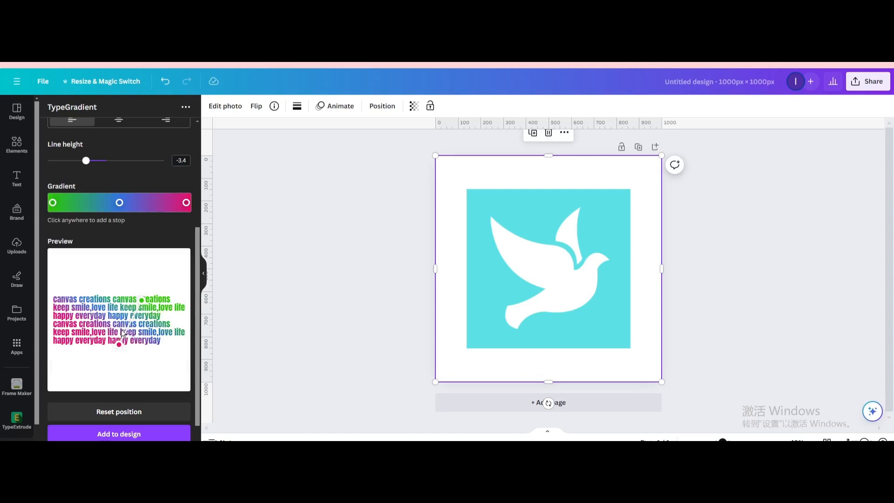
pyautogui.moveTo(120, 333); pyautogui.dragTo(67, 342)
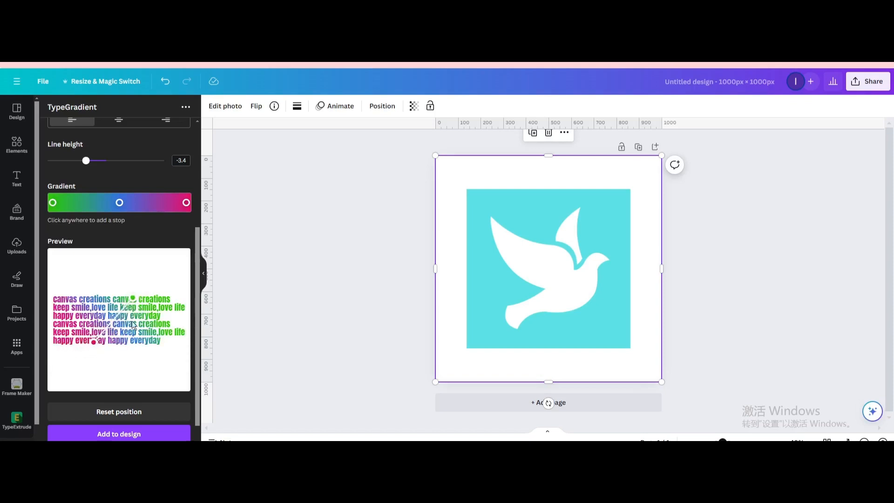
pyautogui.click(119, 434)
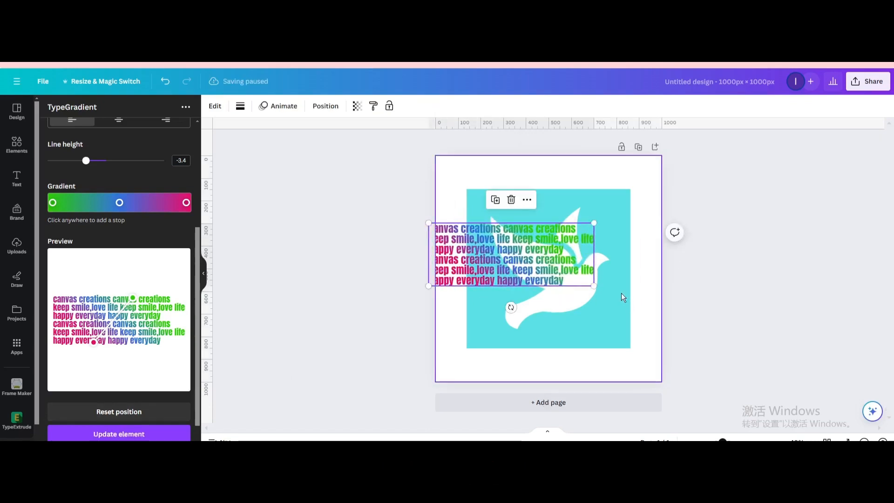
# Stretch the gradient text across the page, centre-align and update it, and enlarge it over the dove.
pyautogui.moveTo(593, 286); pyautogui.dragTo(661, 312)
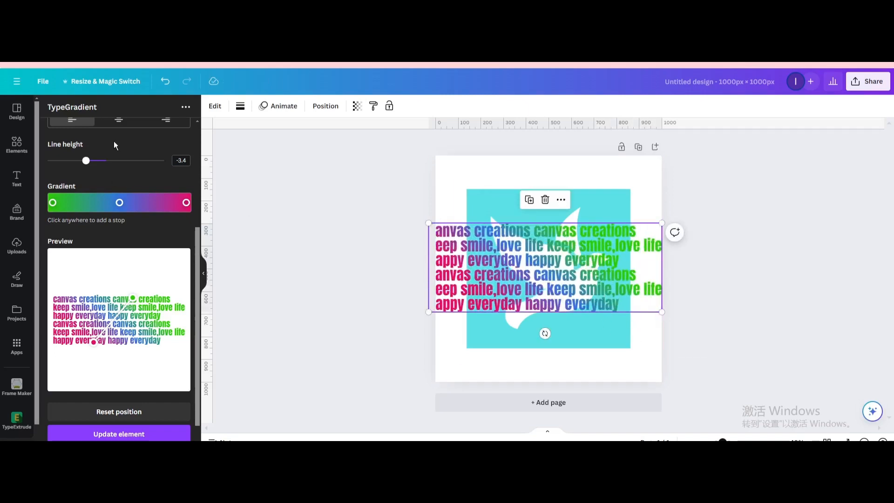
pyautogui.click(119, 120)
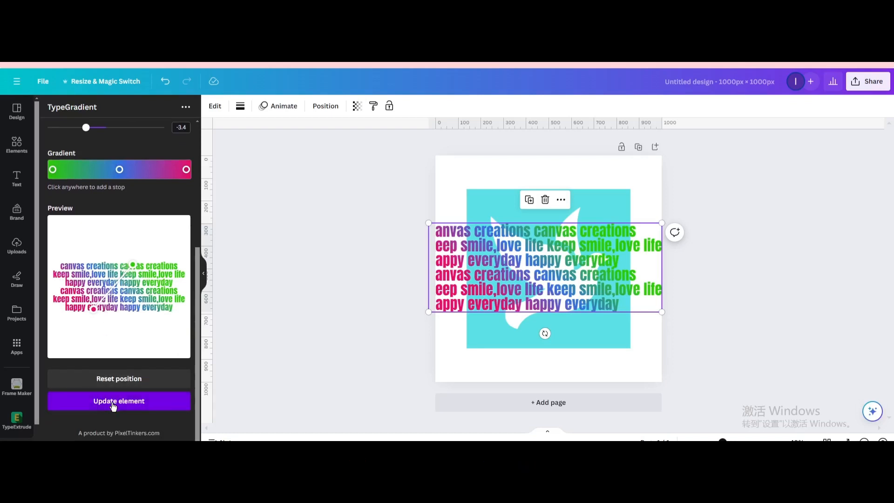
pyautogui.click(119, 401)
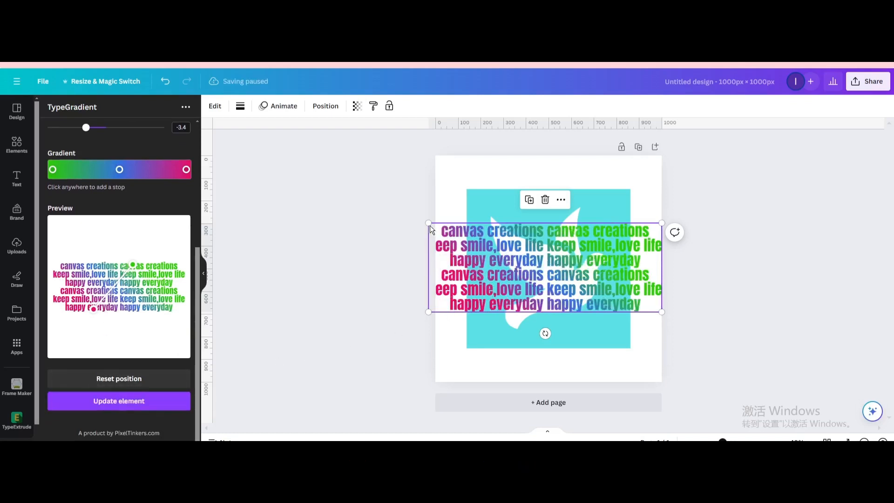
pyautogui.moveTo(429, 223); pyautogui.dragTo(417, 219)
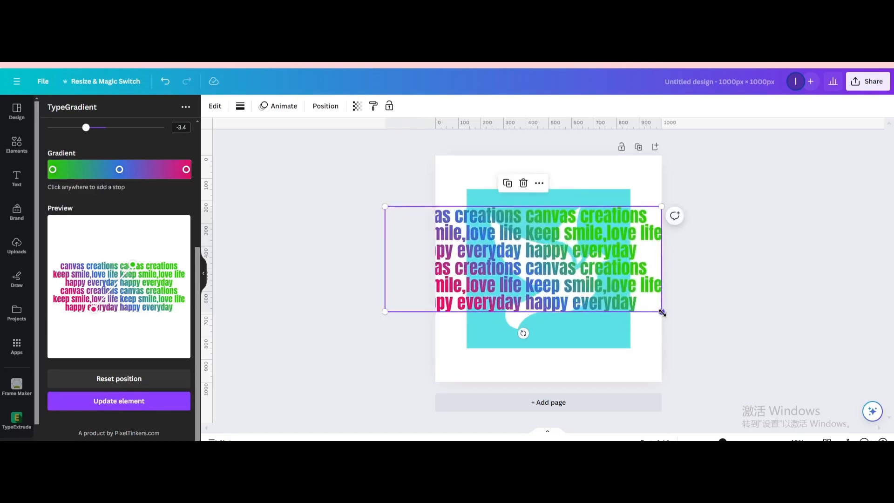
pyautogui.moveTo(662, 310); pyautogui.dragTo(712, 330)
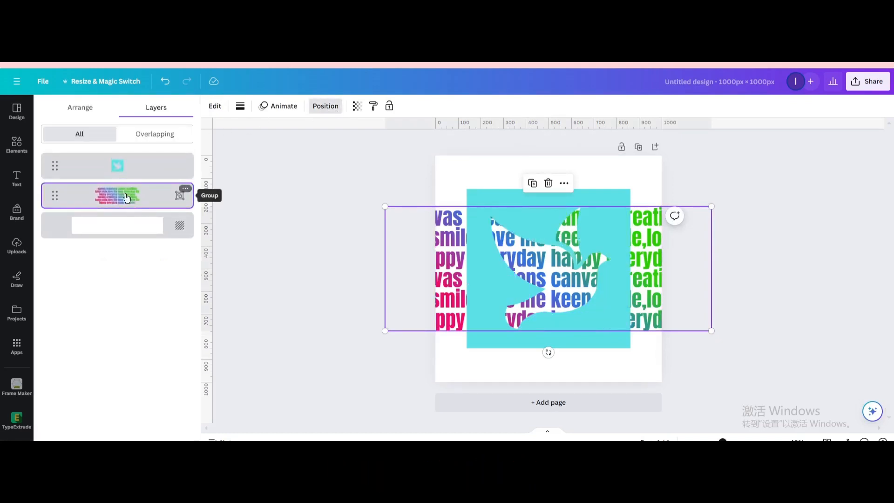
# Stretch the rectangle to the page's full height and recolour it cyan.
pyautogui.click(17, 144)
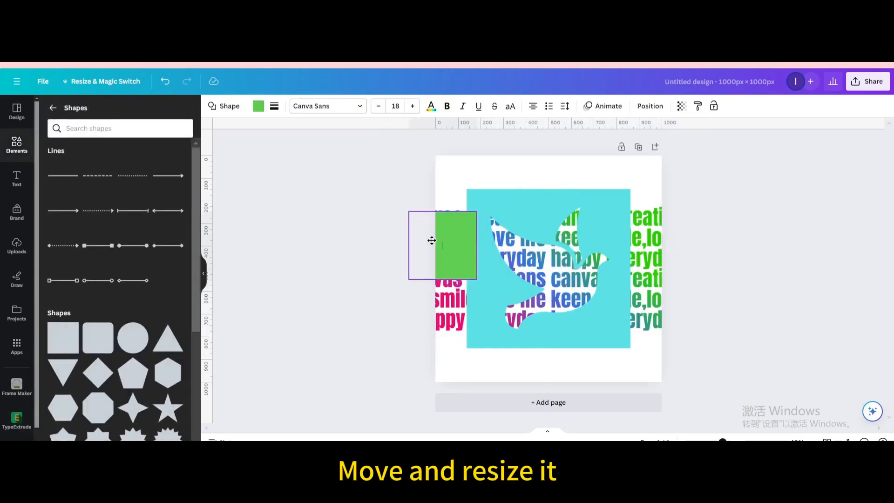
pyautogui.moveTo(442, 223); pyautogui.dragTo(447, 155)
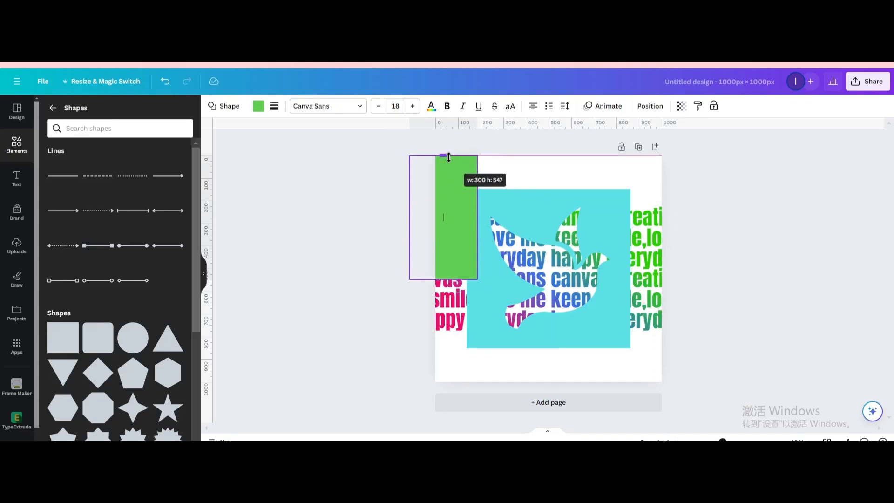
pyautogui.moveTo(449, 157); pyautogui.dragTo(448, 379)
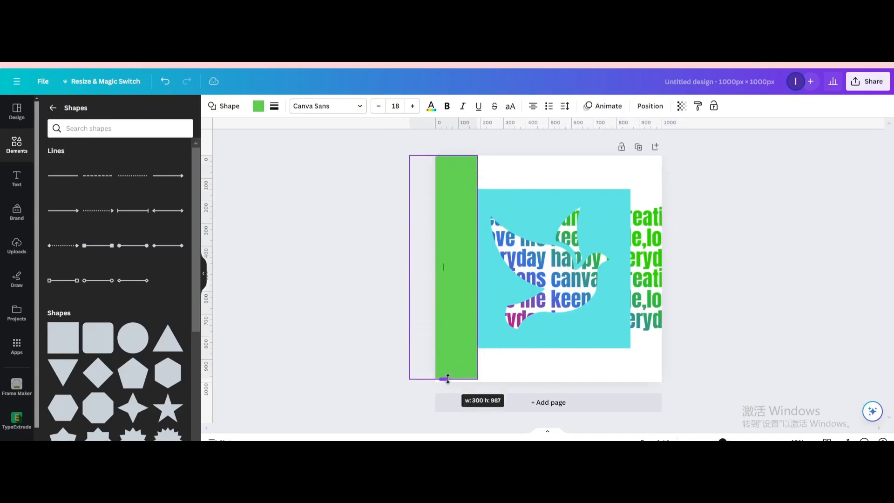
pyautogui.click(258, 107)
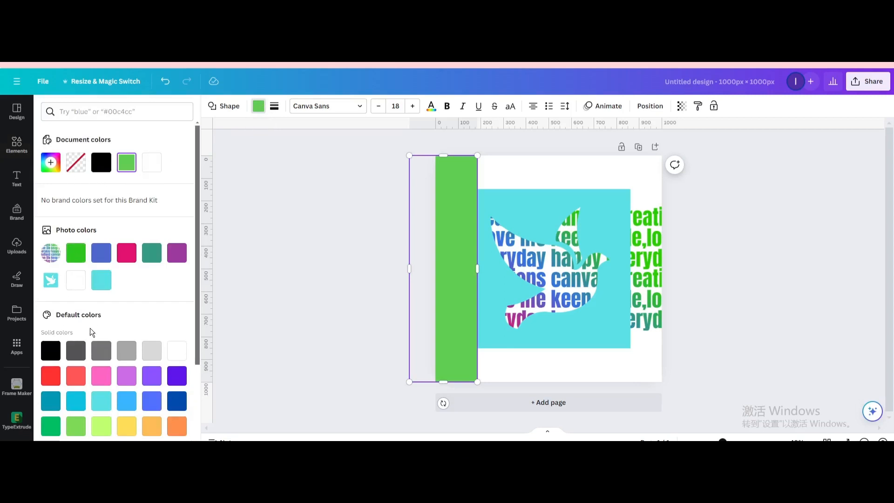
pyautogui.click(101, 280)
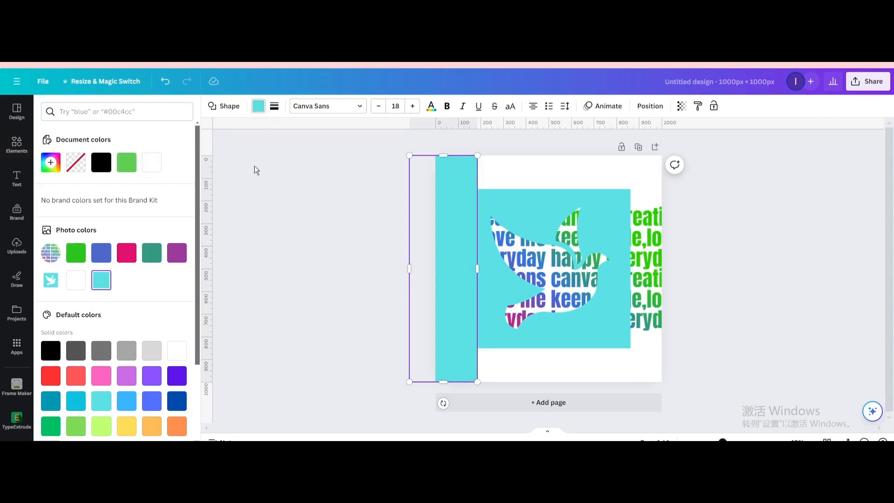
# Add another cyan rectangle and rotate it over the remaining white strips.
pyautogui.click(16, 144)
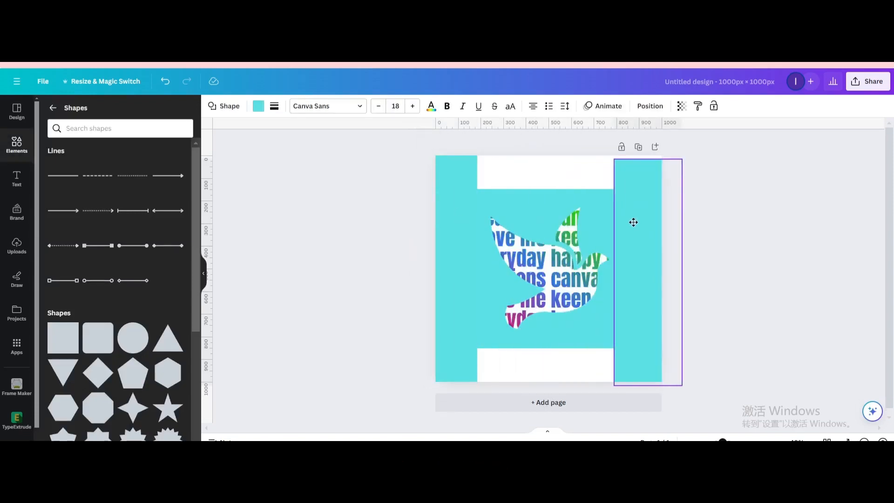
pyautogui.click(633, 222)
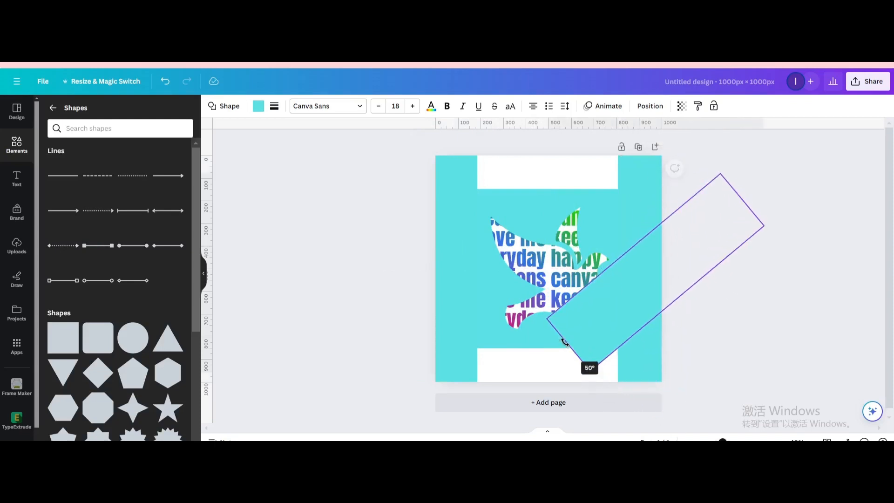
pyautogui.moveTo(563, 342); pyautogui.dragTo(564, 276)
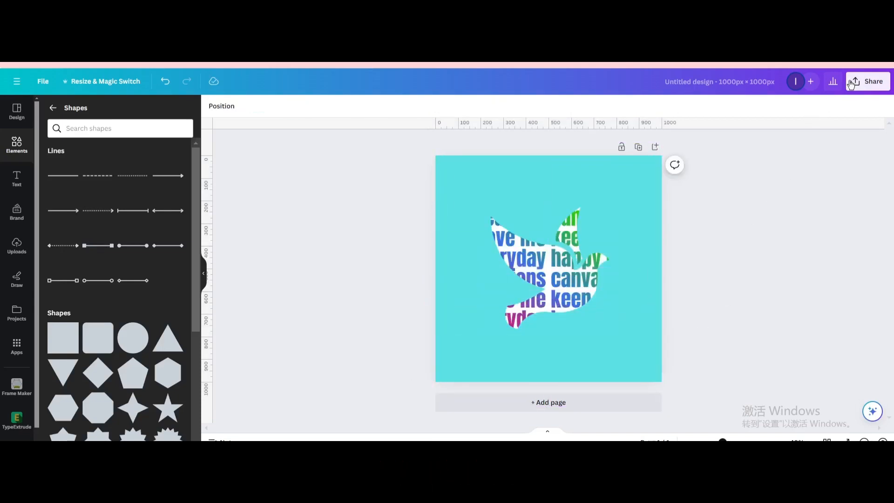
# Download the cyan dove design as a PNG and bring up the Uploads panel.
pyautogui.click(868, 81)
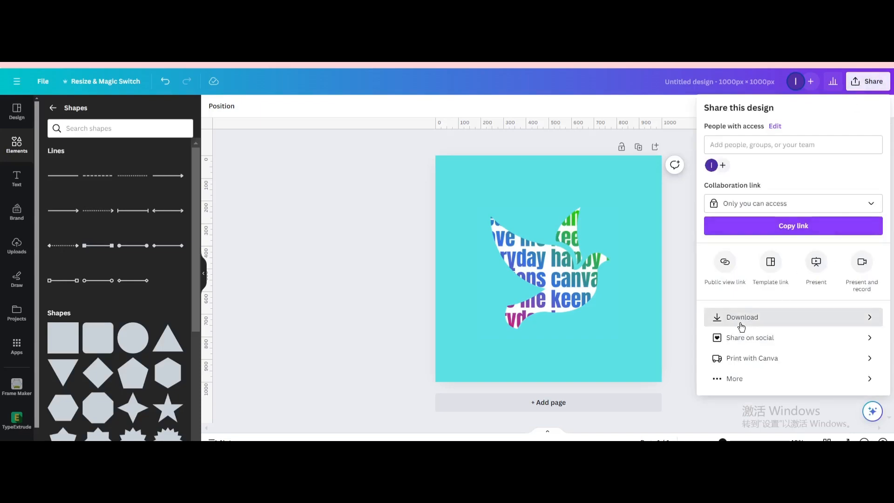
pyautogui.click(742, 317)
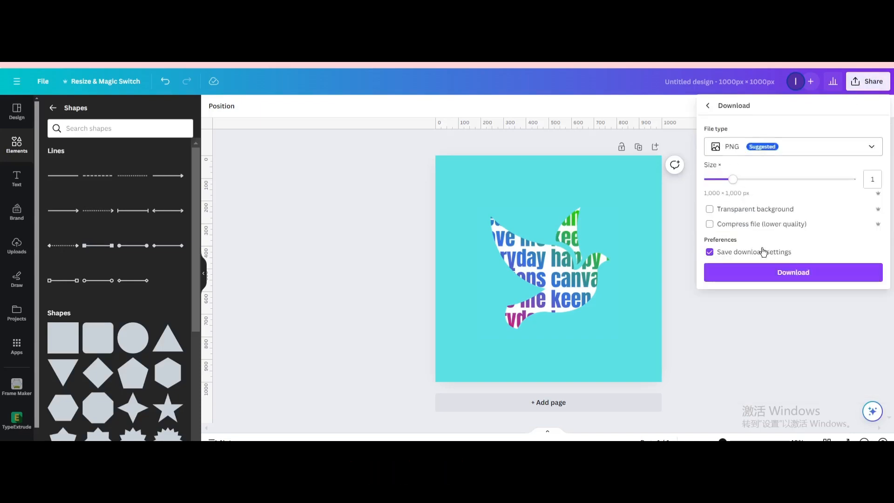
pyautogui.click(792, 272)
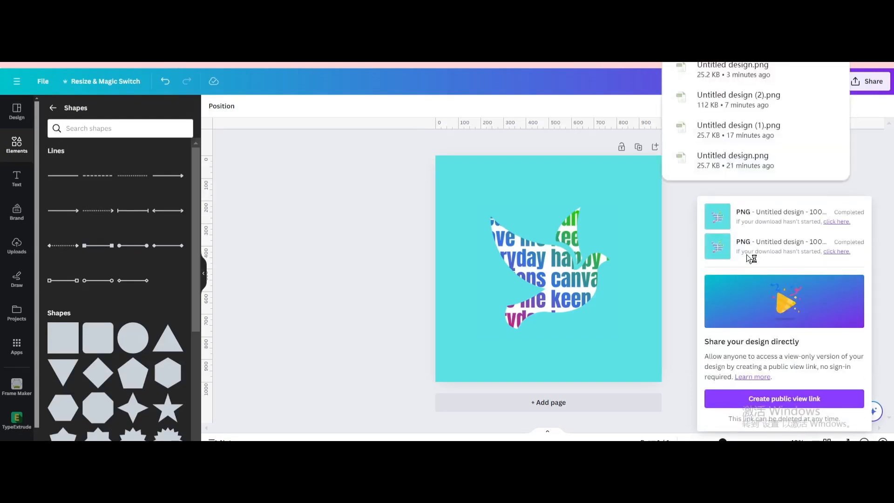
pyautogui.click(17, 246)
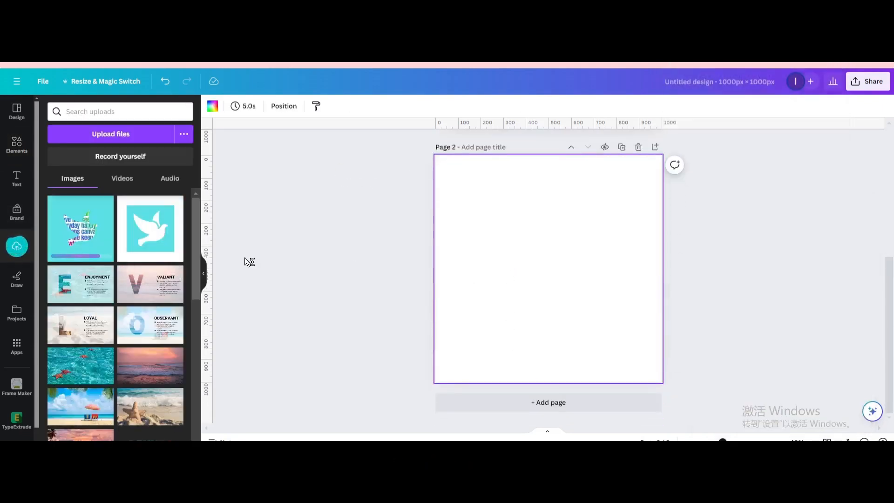
# Place the uploaded dove on page 2, enlarge it to fill the page, and apply BG Remover.
pyautogui.click(80, 228)
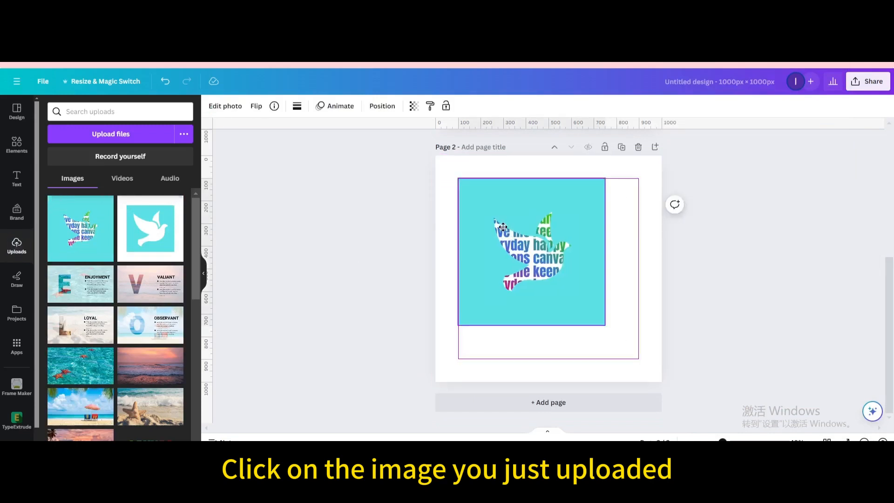
pyautogui.moveTo(605, 326); pyautogui.dragTo(583, 302)
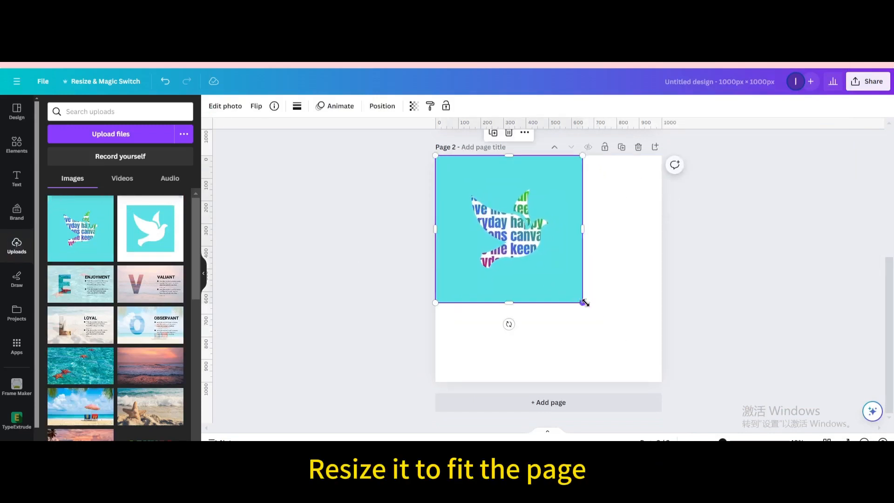
pyautogui.moveTo(582, 303); pyautogui.dragTo(661, 382)
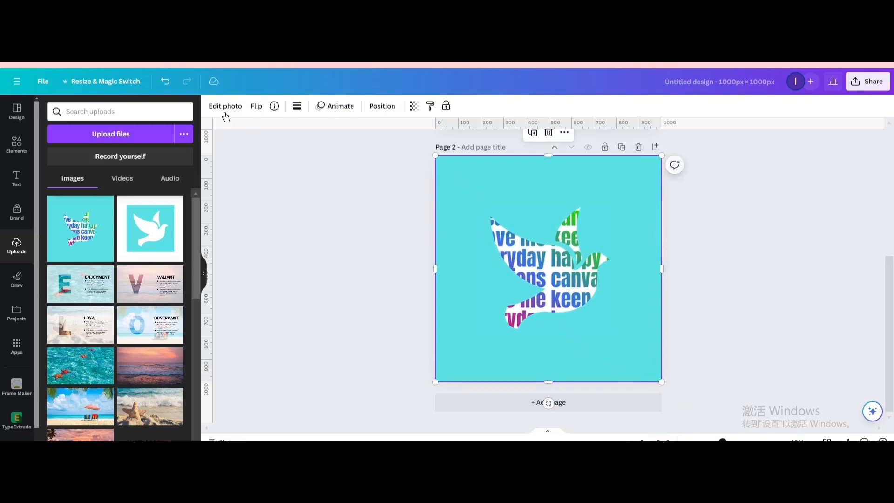
pyautogui.click(224, 106)
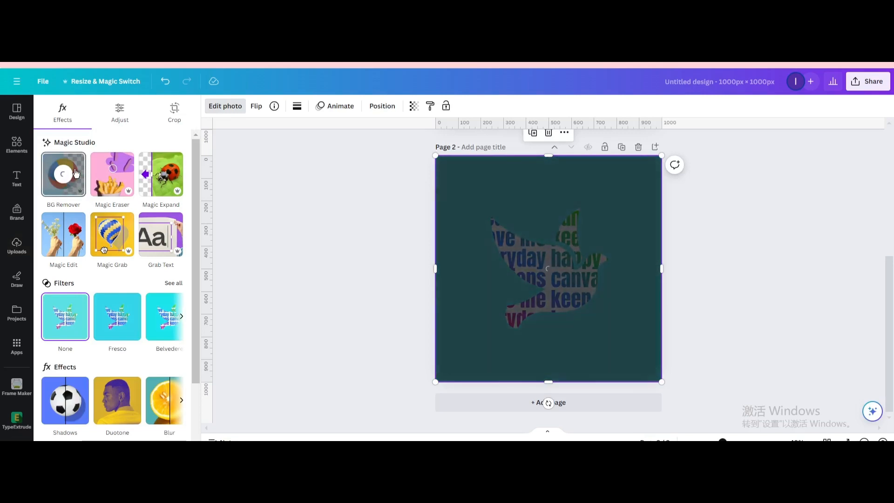
pyautogui.click(63, 173)
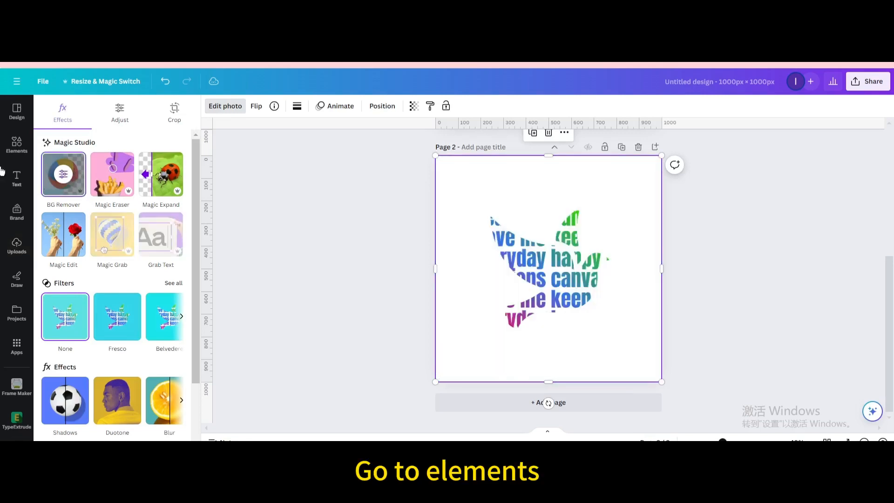
pyautogui.click(16, 145)
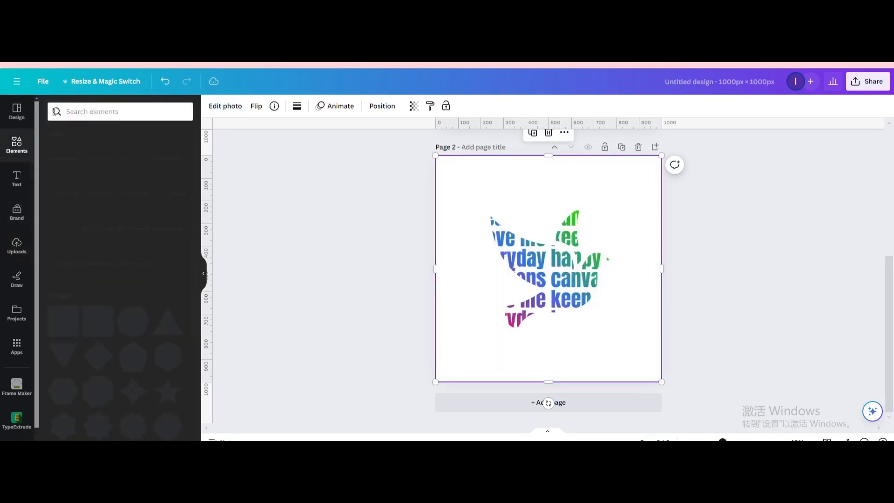
# Add a leaf sprig graphic and rotate it upright beside the dove's upper right wing.
pyautogui.write('leaf')
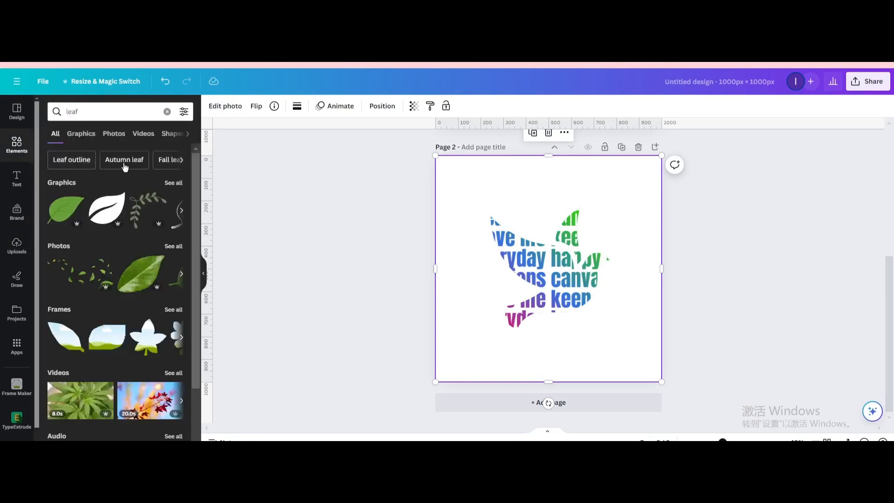
pyautogui.click(81, 134)
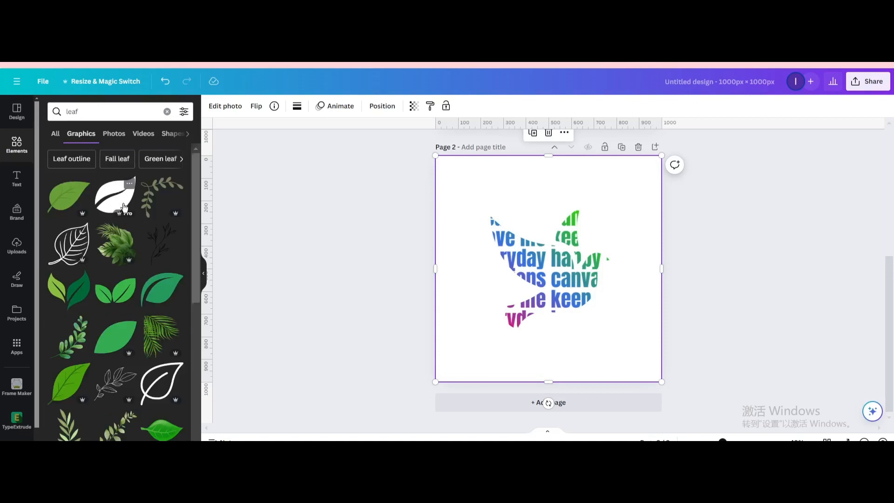
pyautogui.scroll(-3)
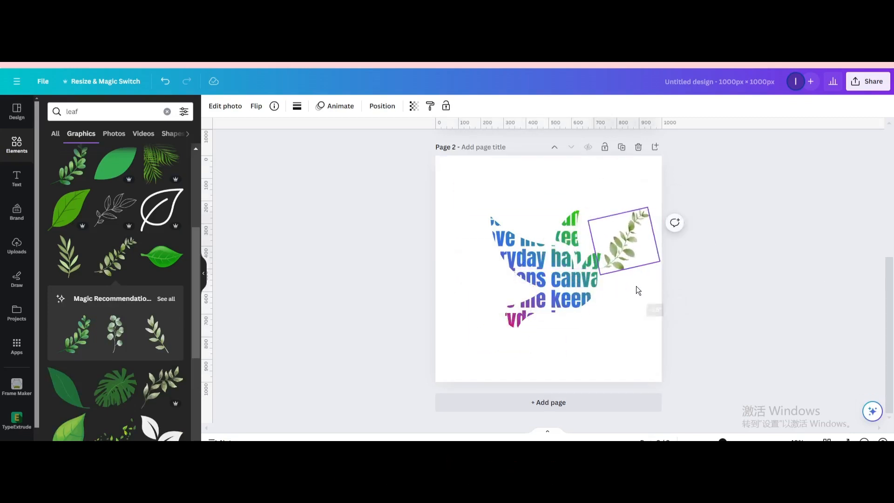
pyautogui.click(624, 239)
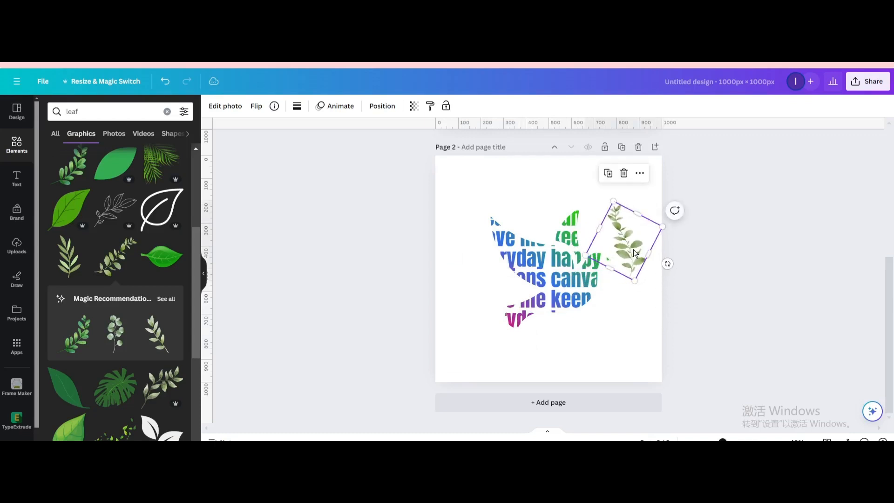
pyautogui.moveTo(632, 254); pyautogui.dragTo(588, 225)
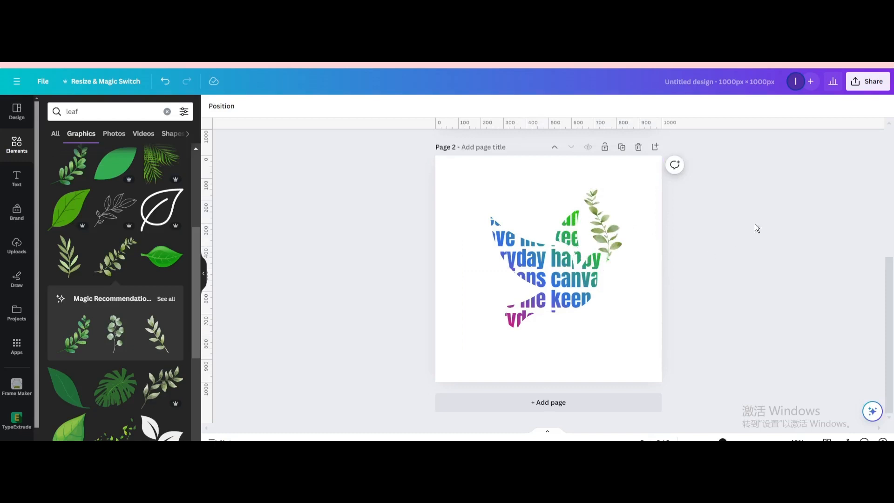
# Set the download file type to JPG.
pyautogui.click(866, 81)
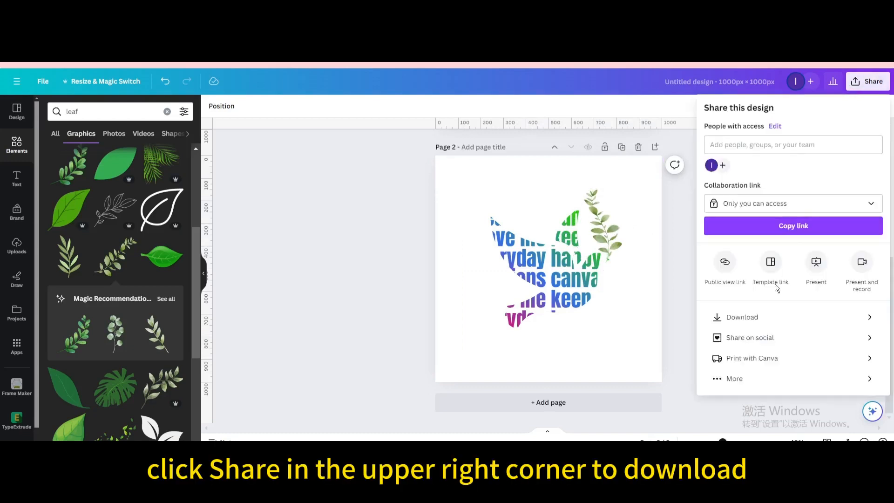
pyautogui.click(743, 317)
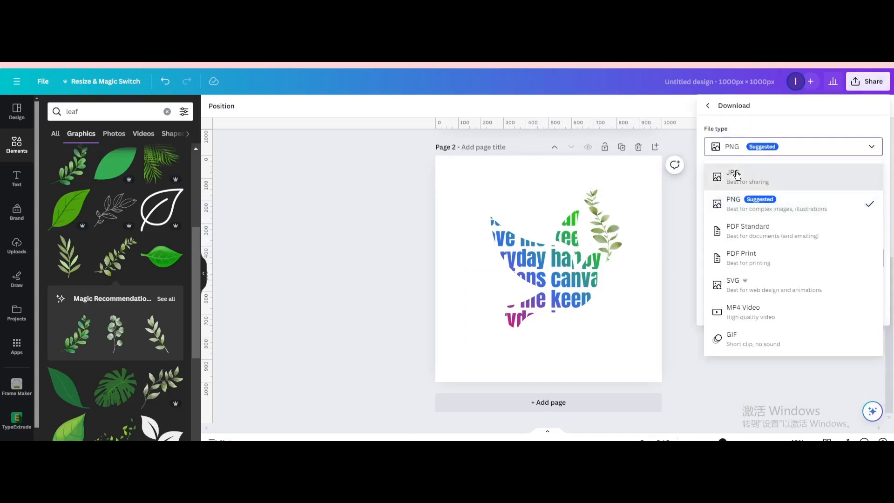
pyautogui.click(736, 177)
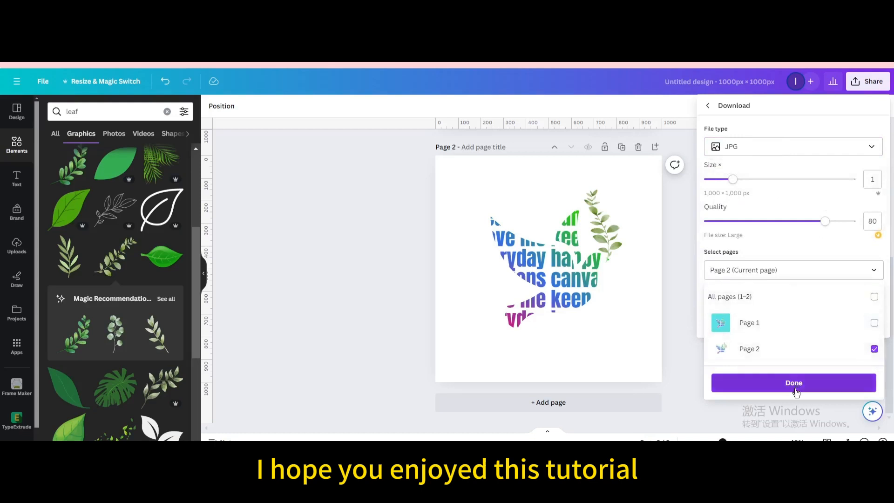